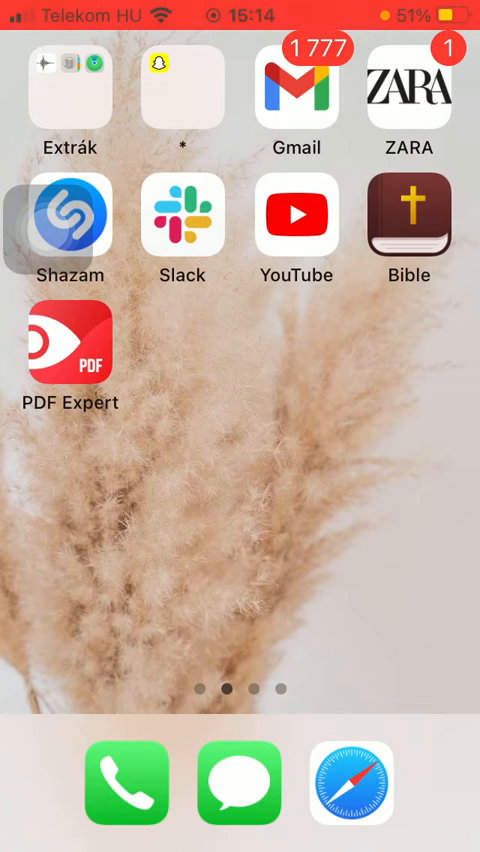
# Step: Launch PDF Expert and scroll My Files to open the Advertising Budget scan
pyautogui.click(70, 341)
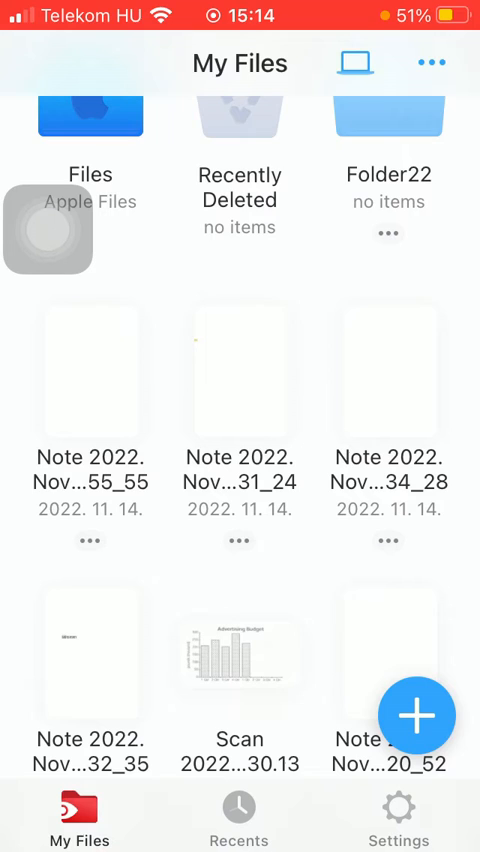
pyautogui.scroll(3)
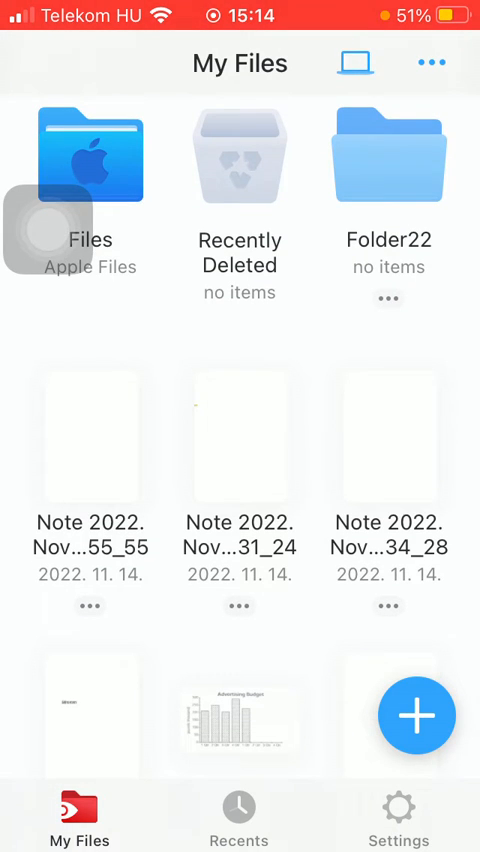
pyautogui.scroll(-3)
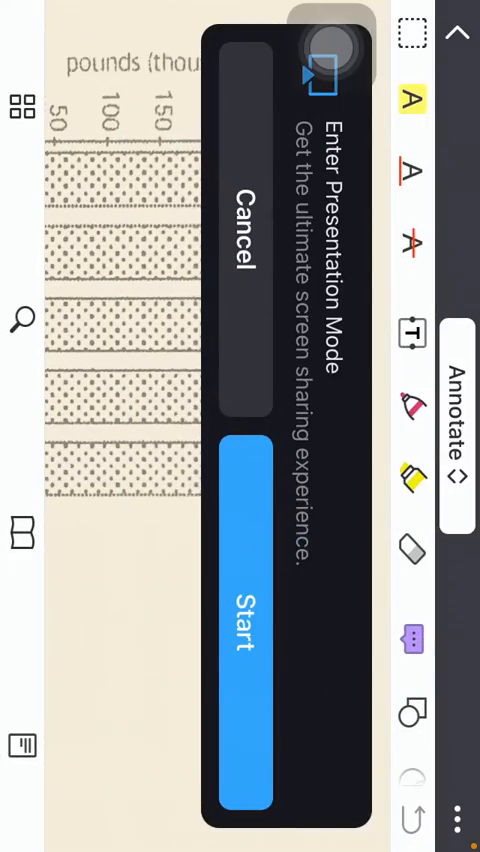
# Step: Start Presentation Mode so the Advertising Budget chart fills the screen
pyautogui.click(446, 63)
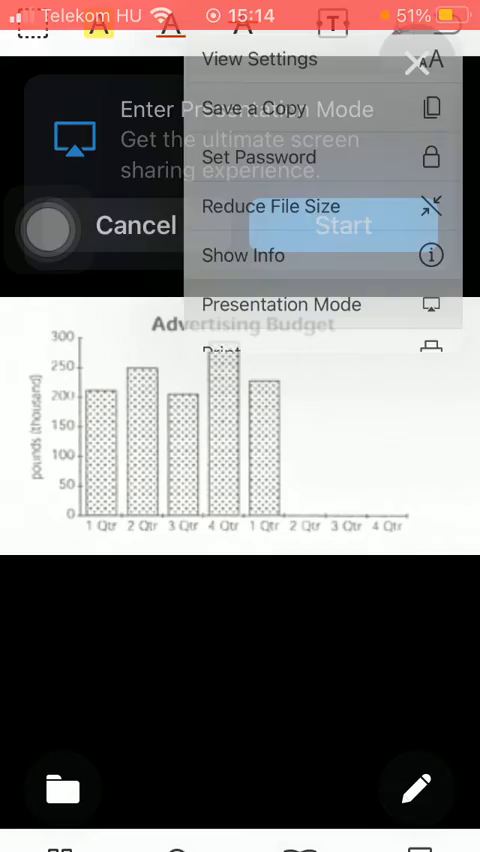
pyautogui.click(416, 62)
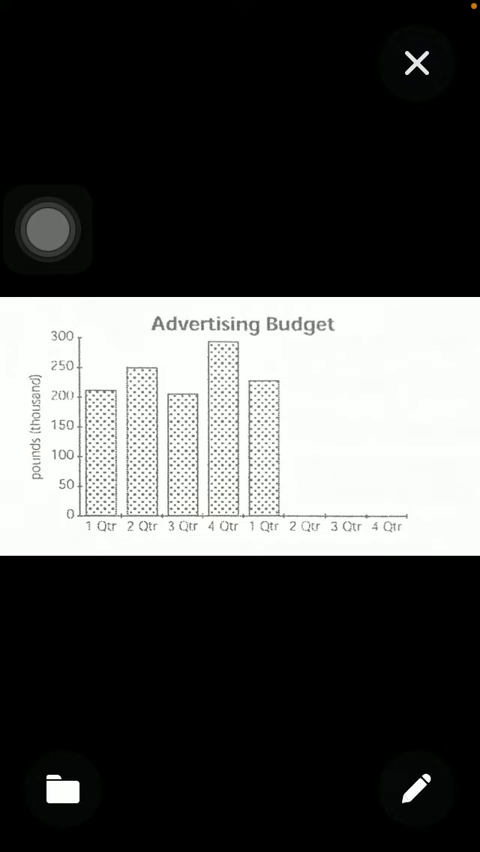
# Step: Underline the quarter labels with a red pencil stroke, then exit presentation mode
pyautogui.click(416, 789)
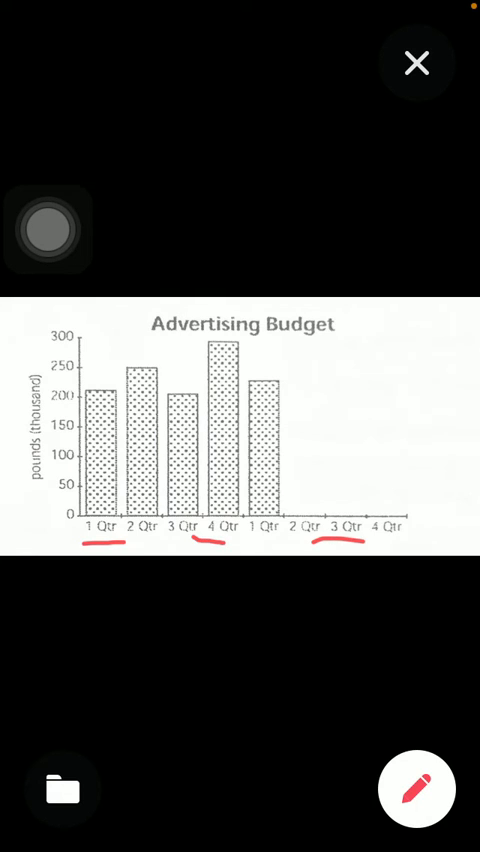
pyautogui.moveTo(140, 362); pyautogui.dragTo(410, 357)
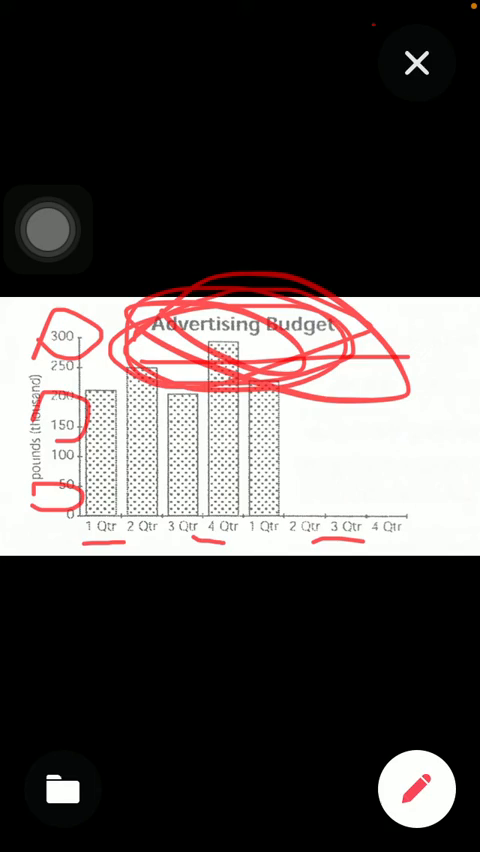
pyautogui.click(416, 62)
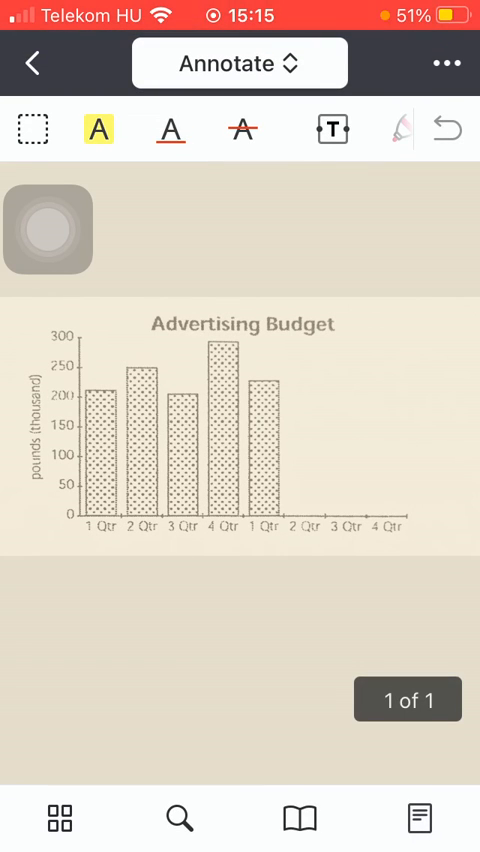